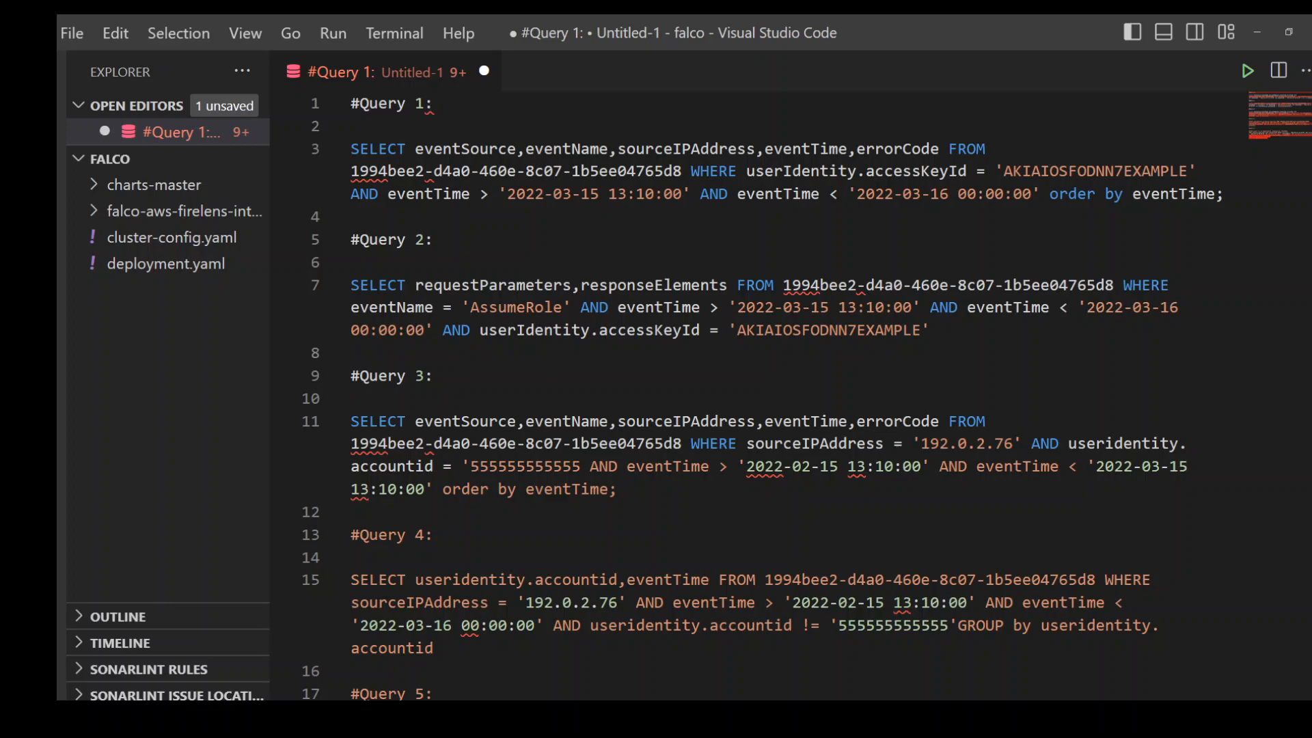
# Select the Query 1 SELECT statement filtering events by access key and time range
pyautogui.moveTo(351, 149); pyautogui.dragTo(555, 193)
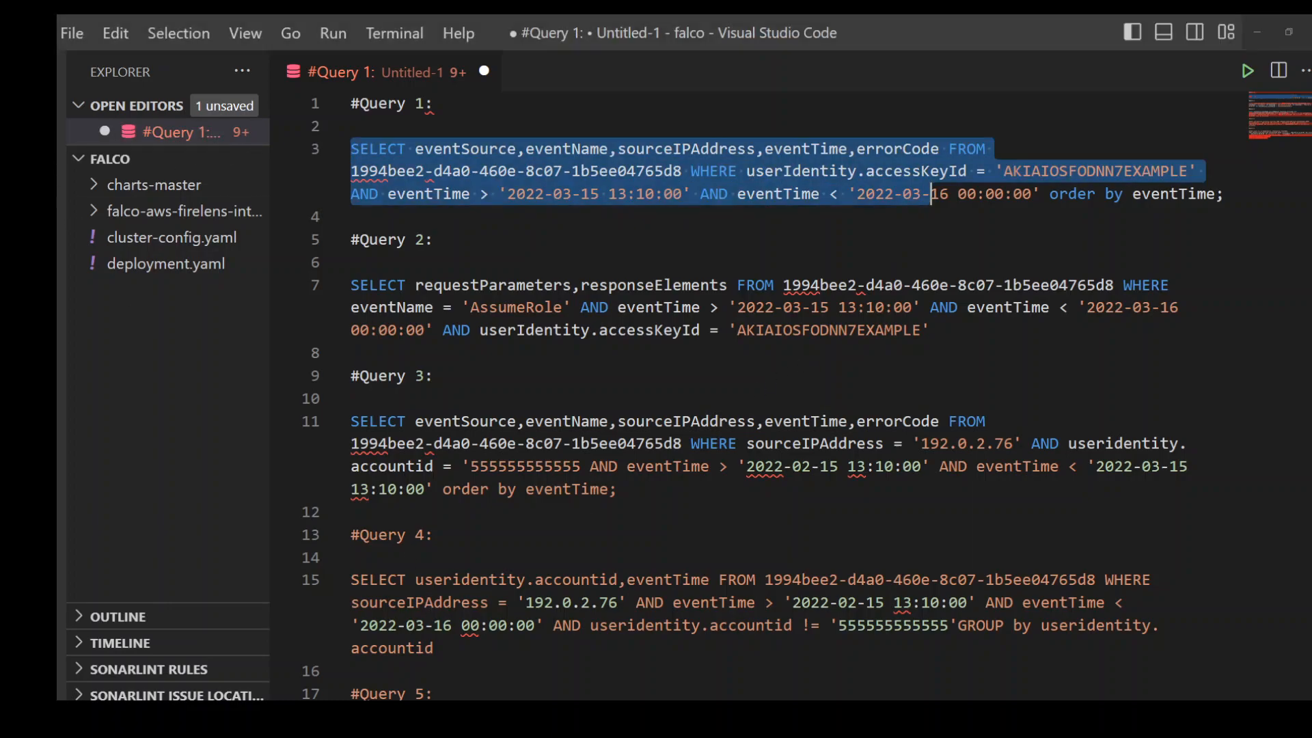
pyautogui.click(929, 194)
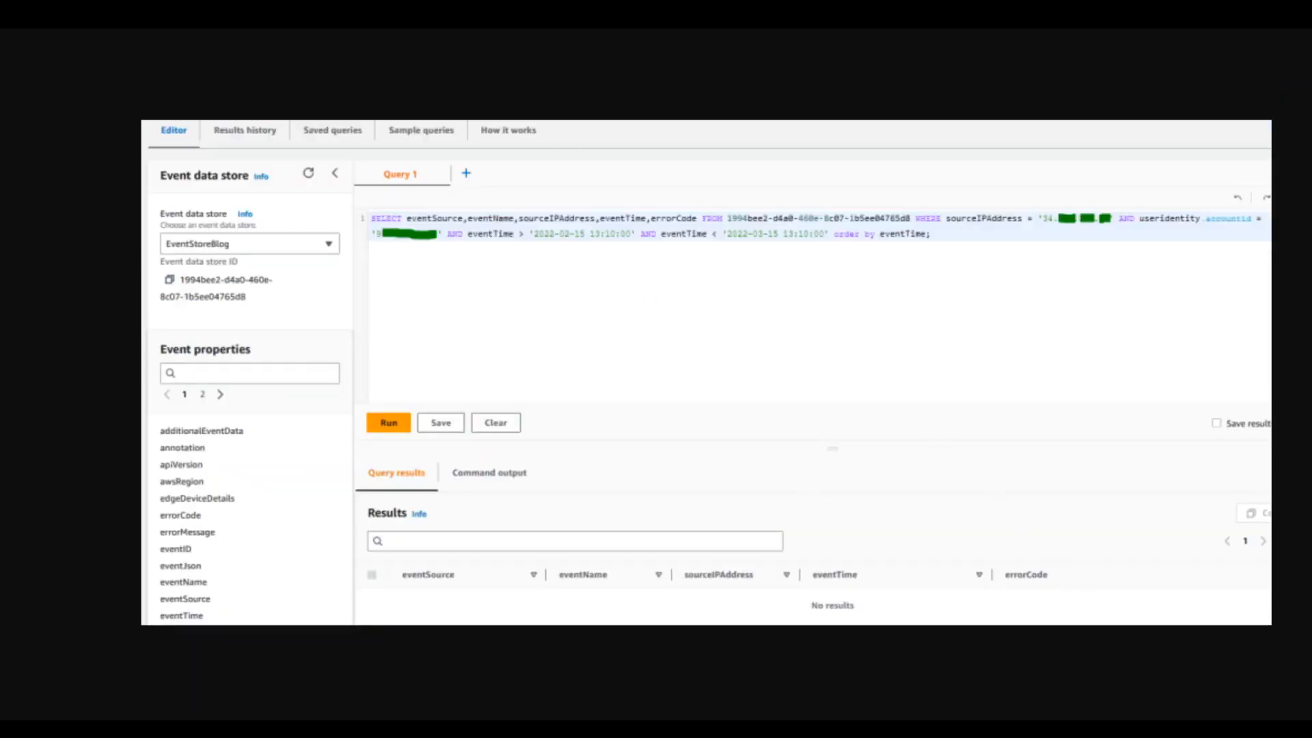
# Run the pasted query in the CloudTrail Lake editor to view its results
pyautogui.click(406, 433)
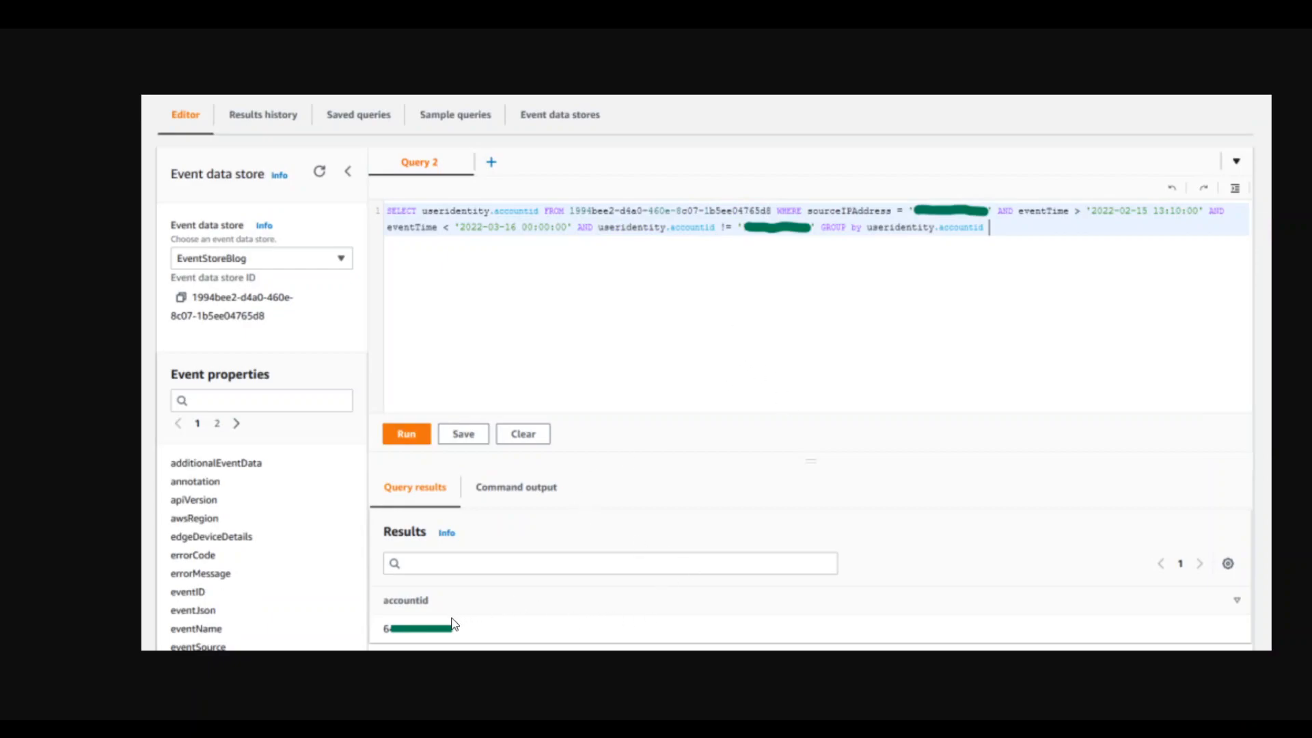
pyautogui.moveTo(450, 613)
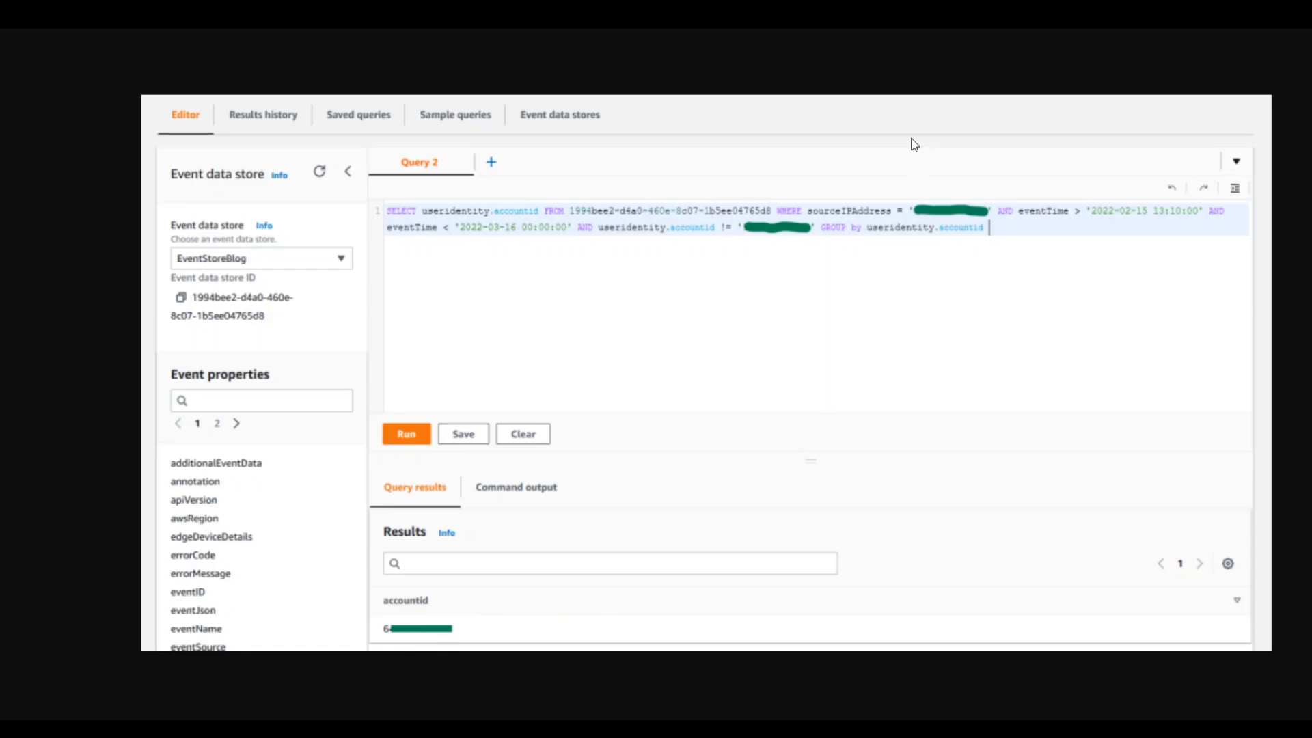
pyautogui.moveTo(54, 425)
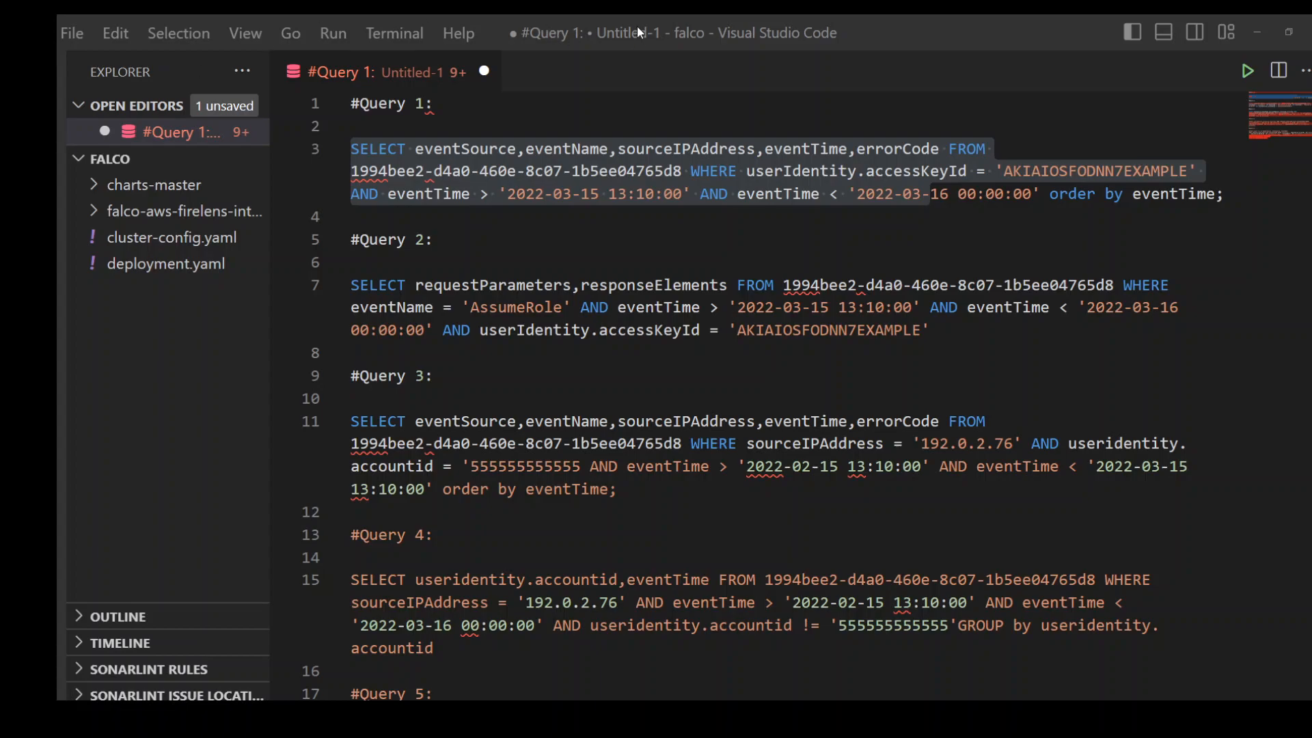
pyautogui.moveTo(637, 31)
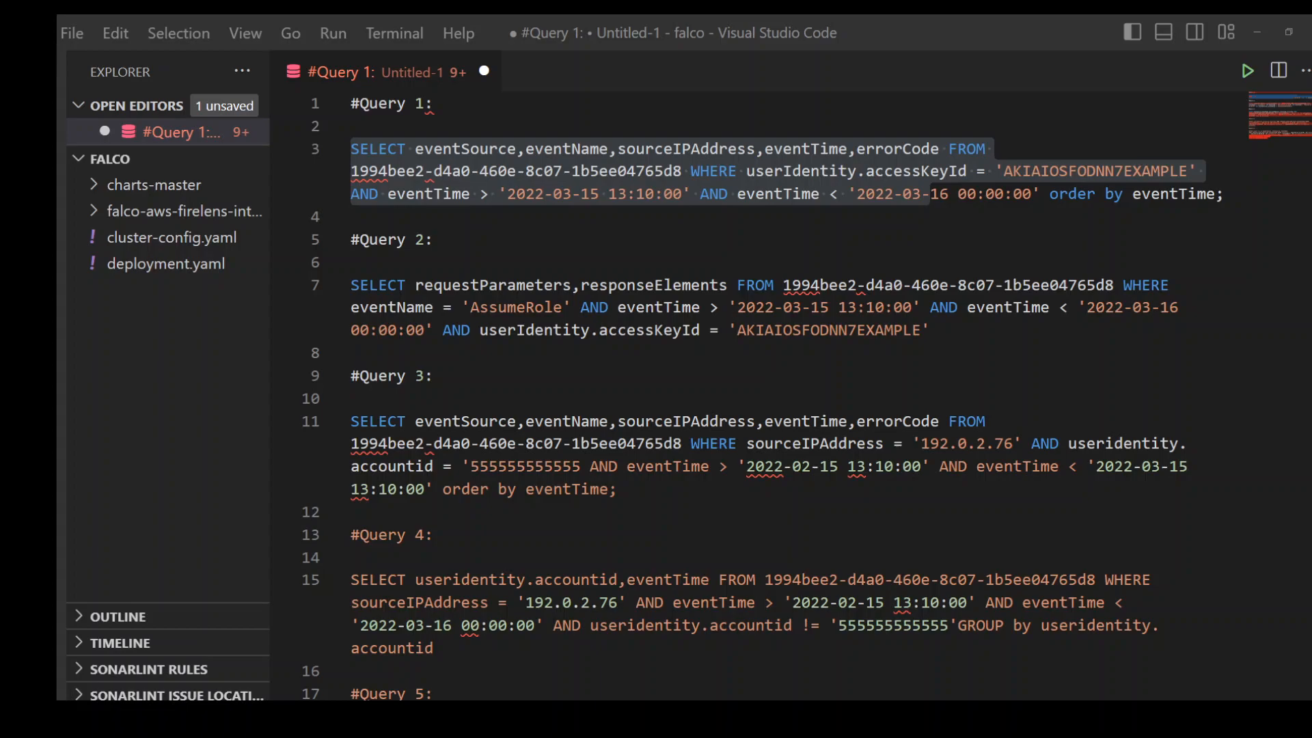
# Scroll down to Query 5, counting events per source and name for Alice's assumed-role session
pyautogui.scroll(-3)
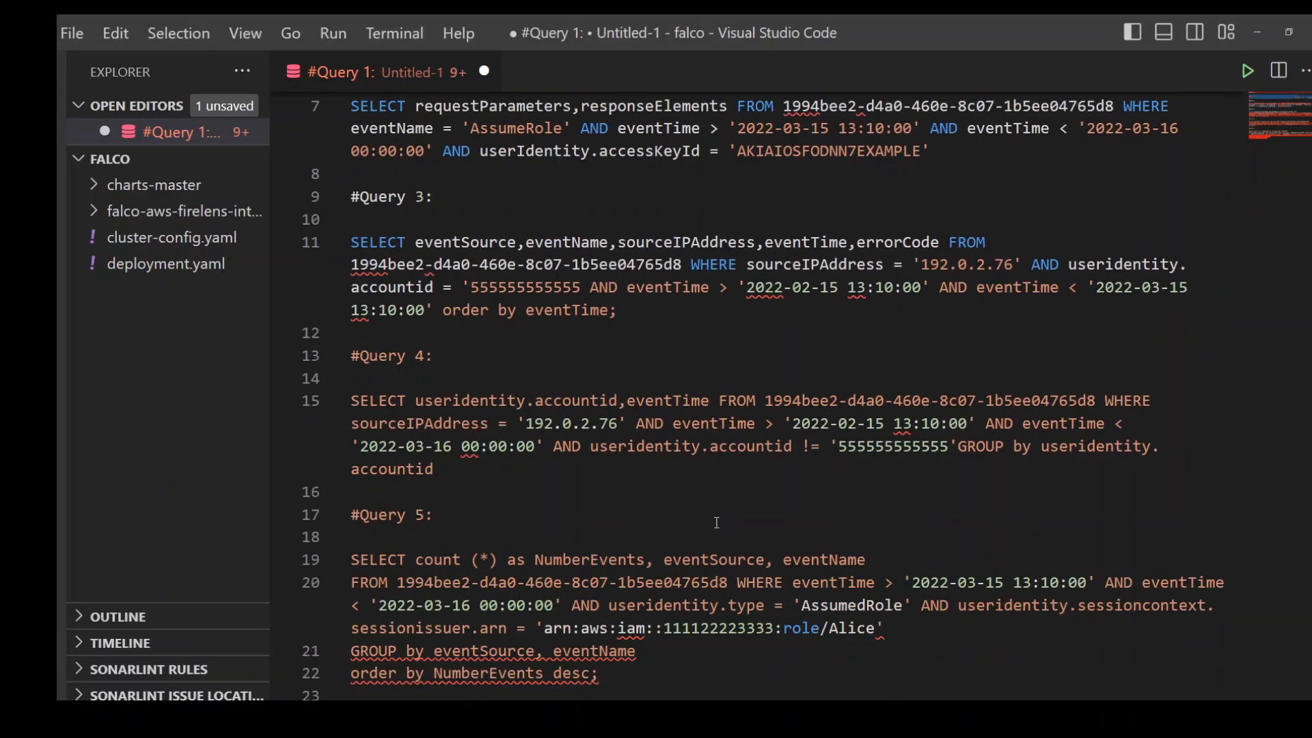
pyautogui.scroll(-3)
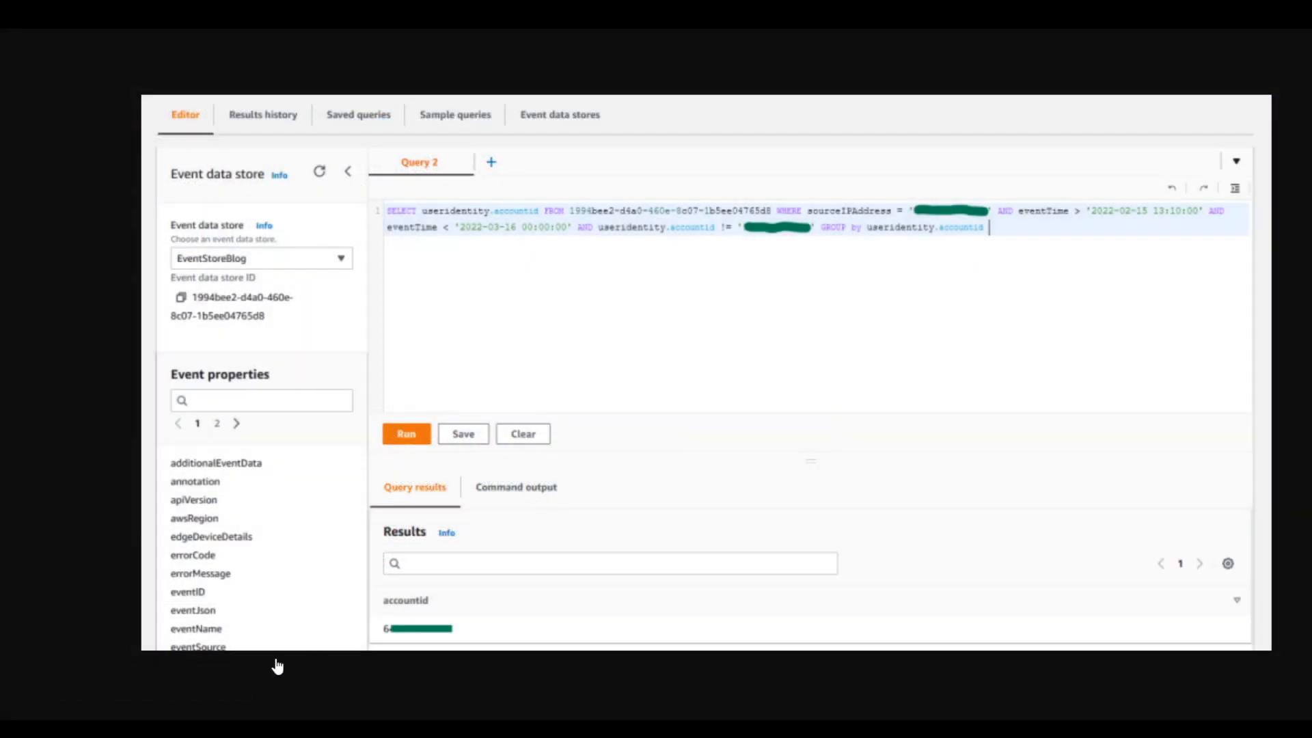
pyautogui.moveTo(940, 688)
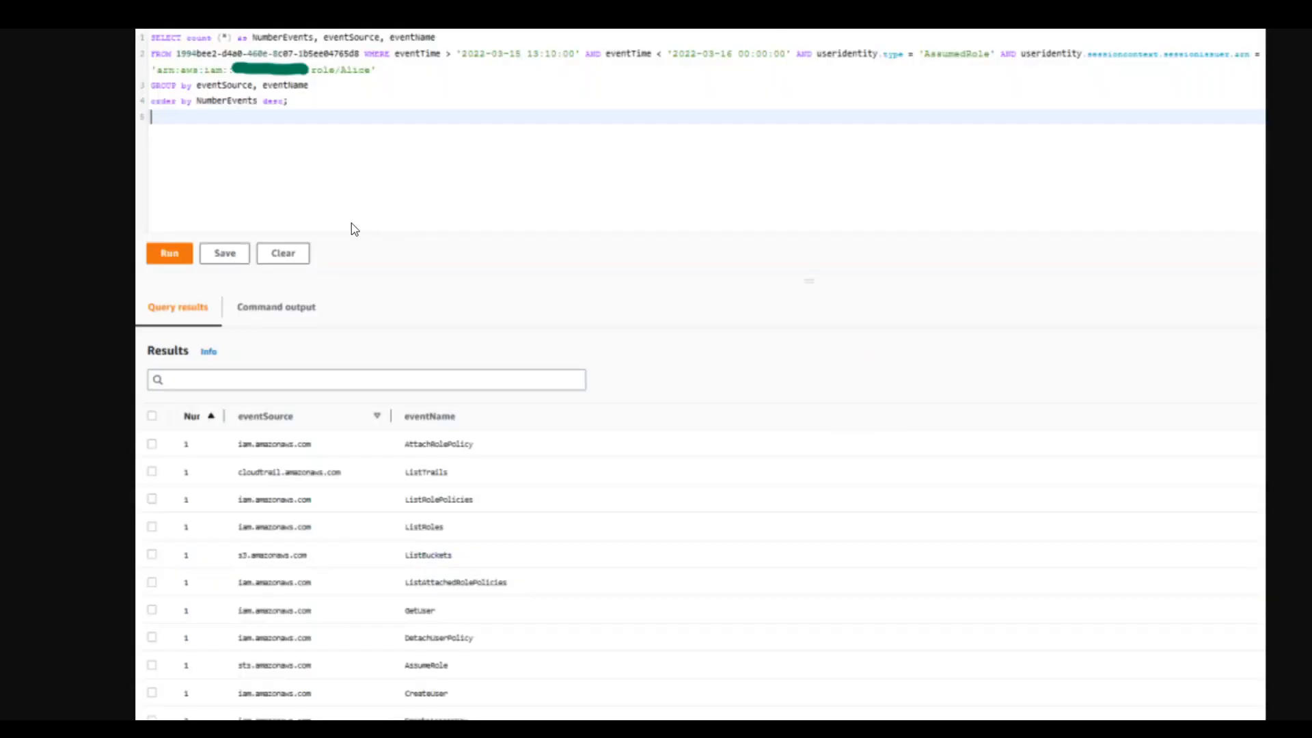
pyautogui.moveTo(813, 386)
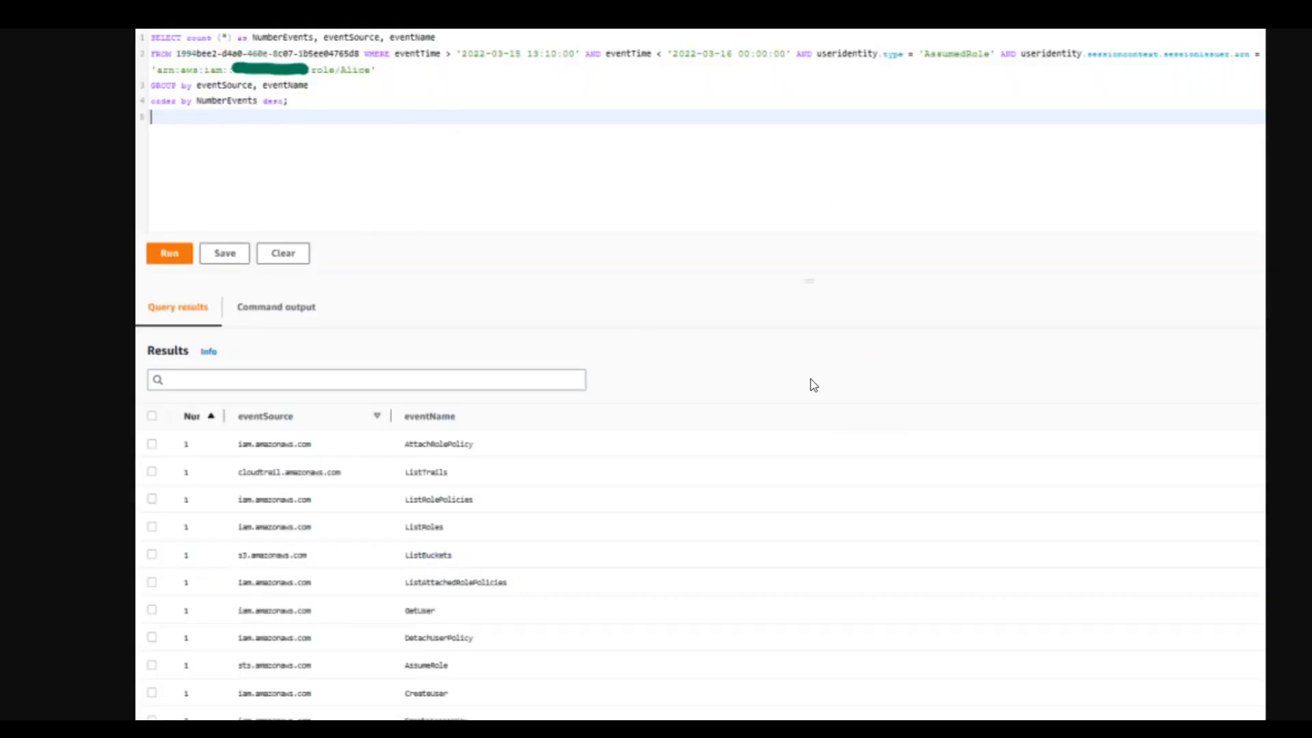